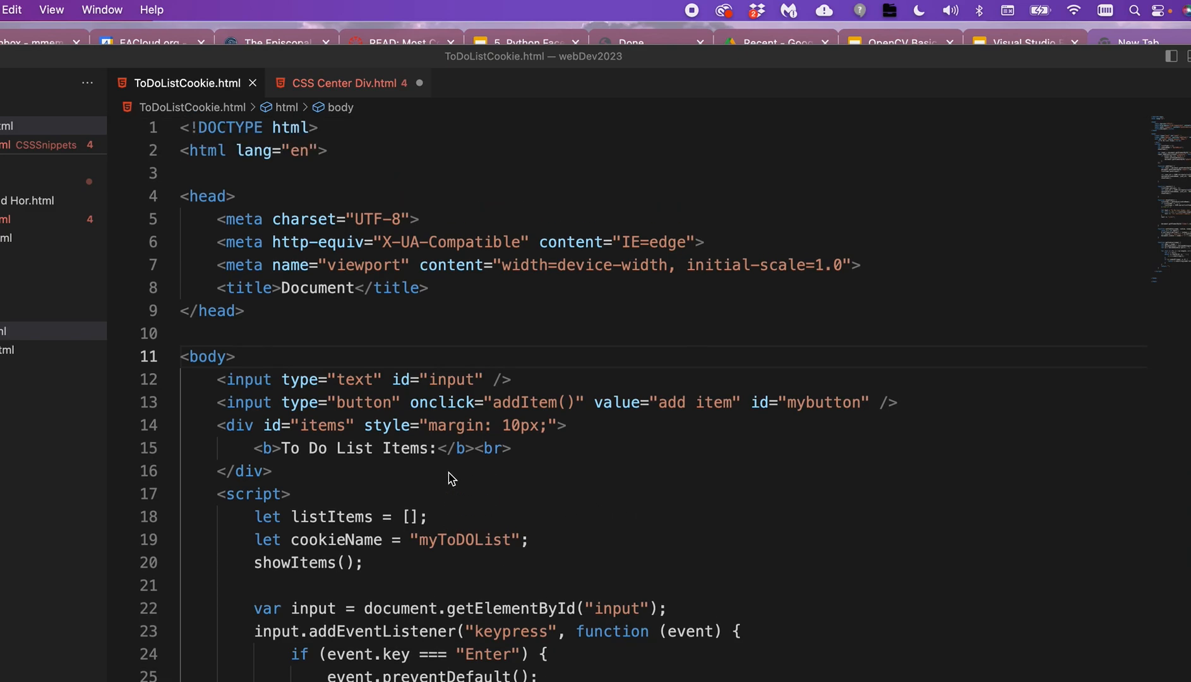
In CSS Center Div, place cursors on the empty margin, padding, font-size and left values
left_click(346, 83)
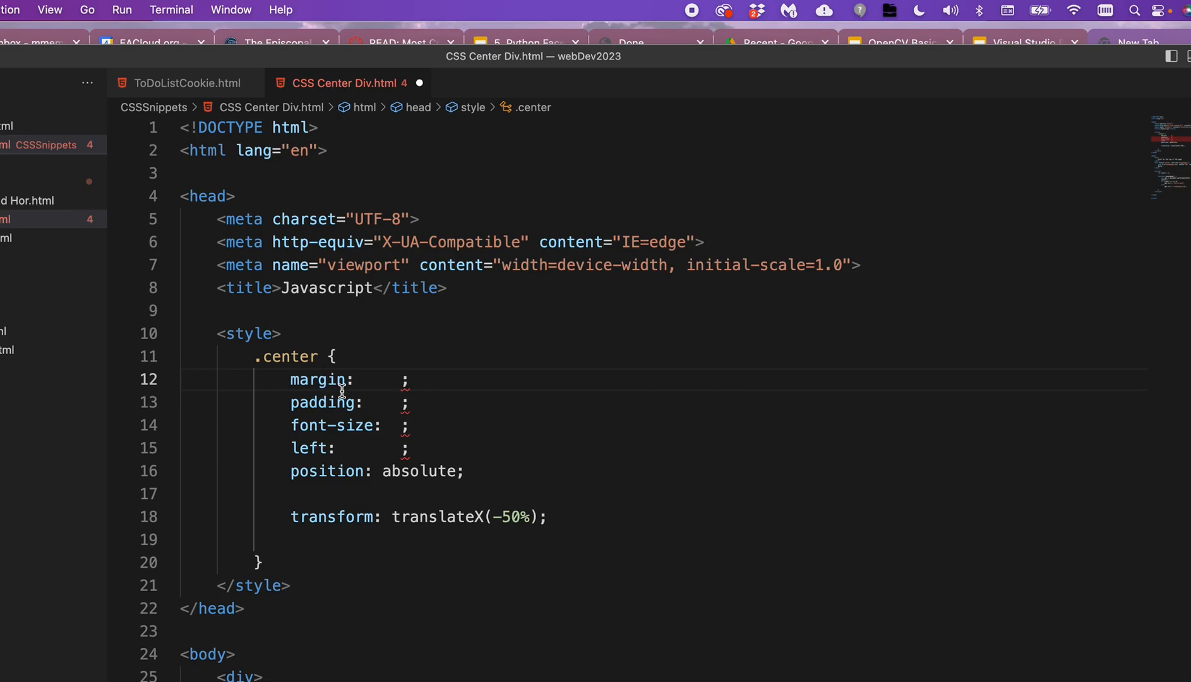
left_click_drag(344, 380, 384, 426)
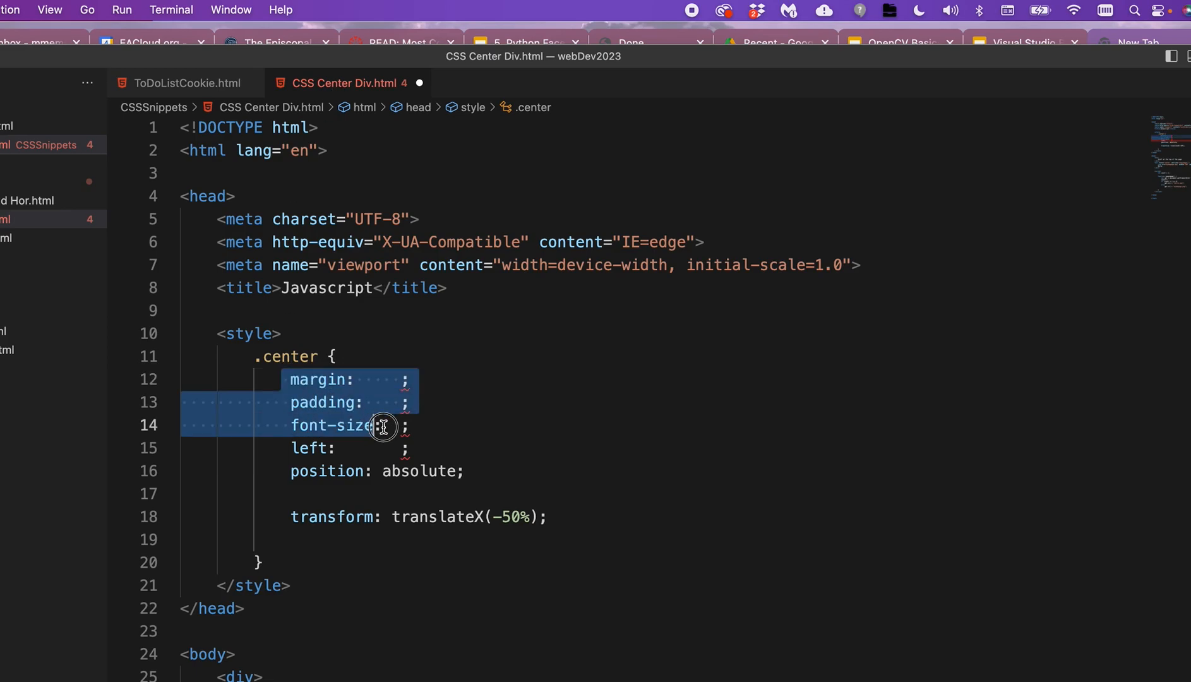
left_click_drag(383, 426, 434, 449)
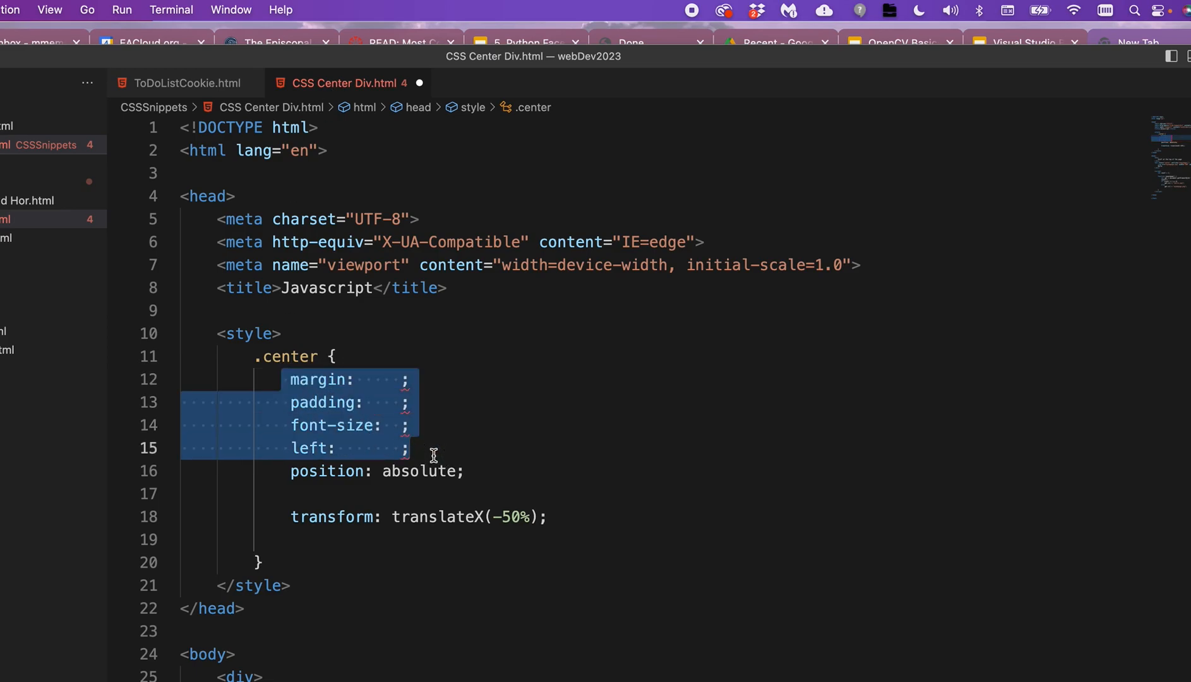
left_click(402, 380)
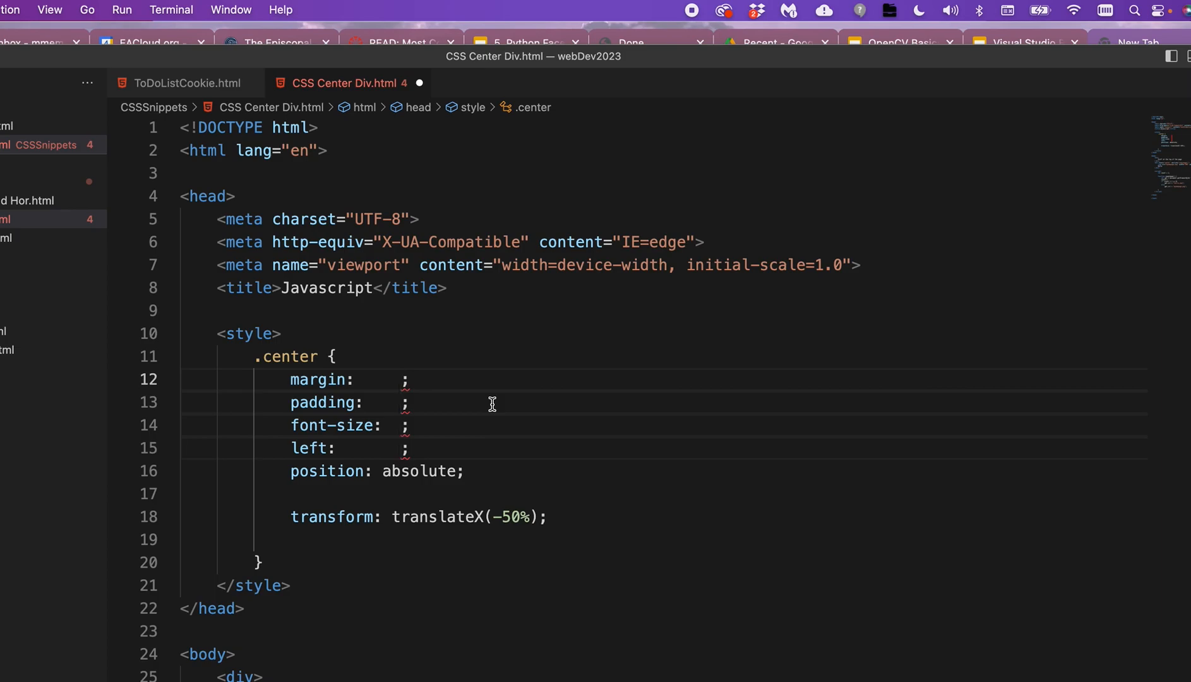
Enter 10px for all four .center properties, then return to ToDoListCookie
type("10px")
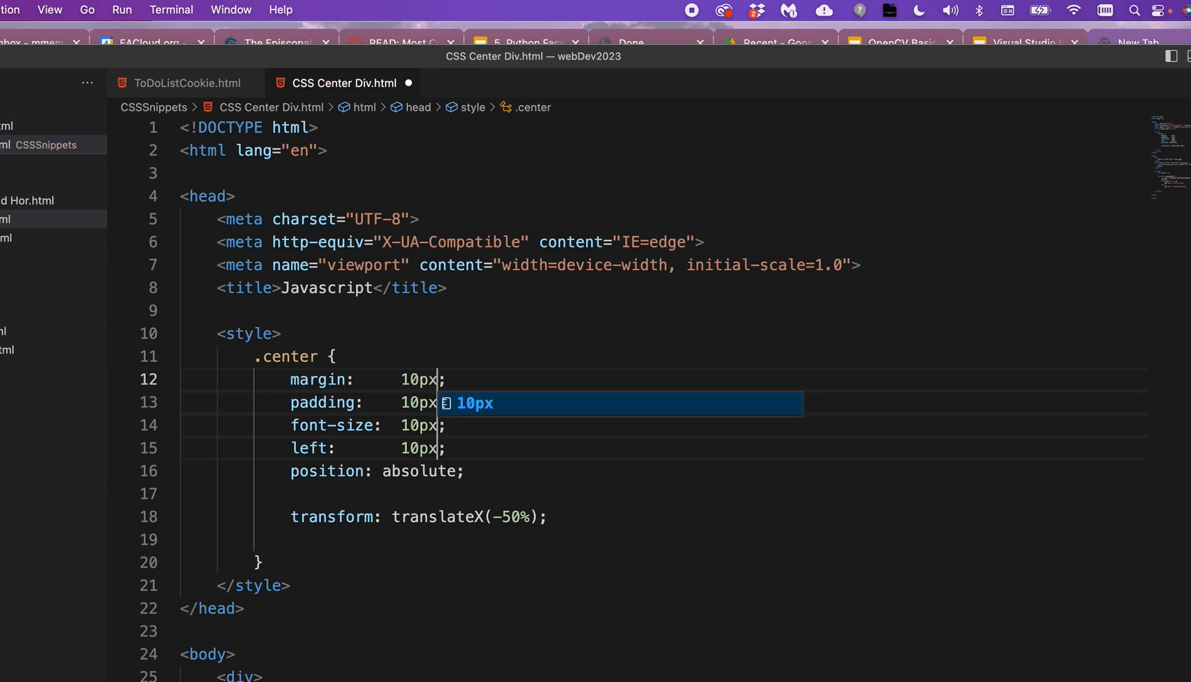
mouse_move(540, 352)
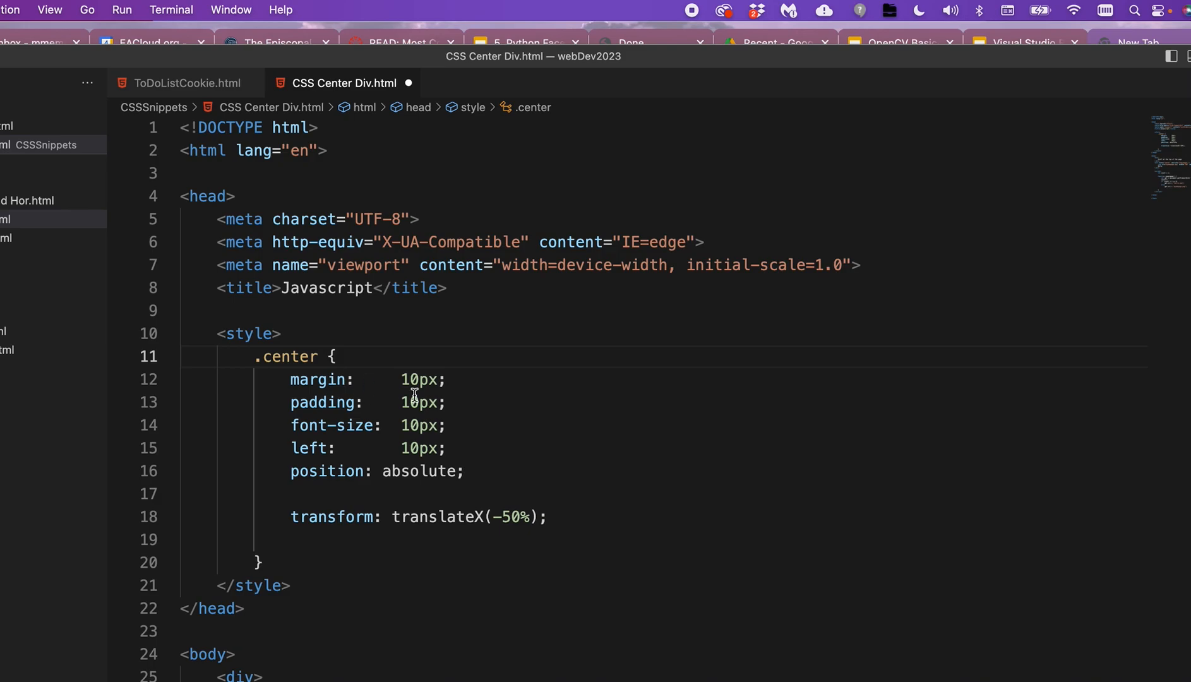
mouse_move(477, 457)
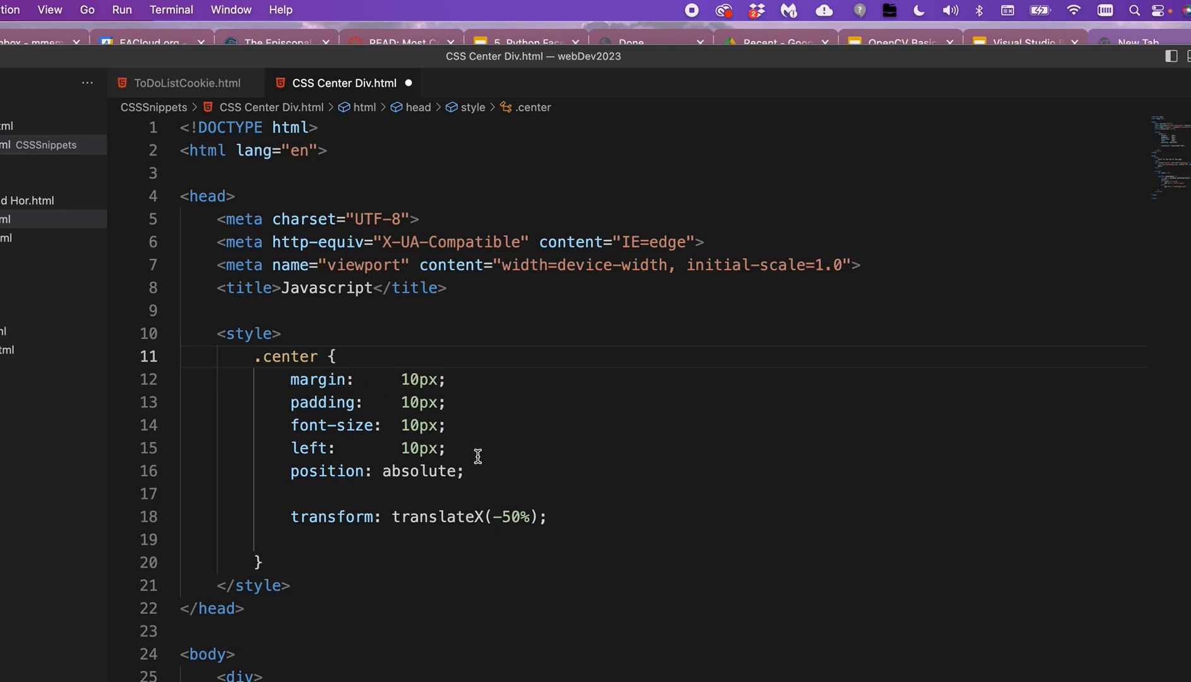
scroll("down", 3)
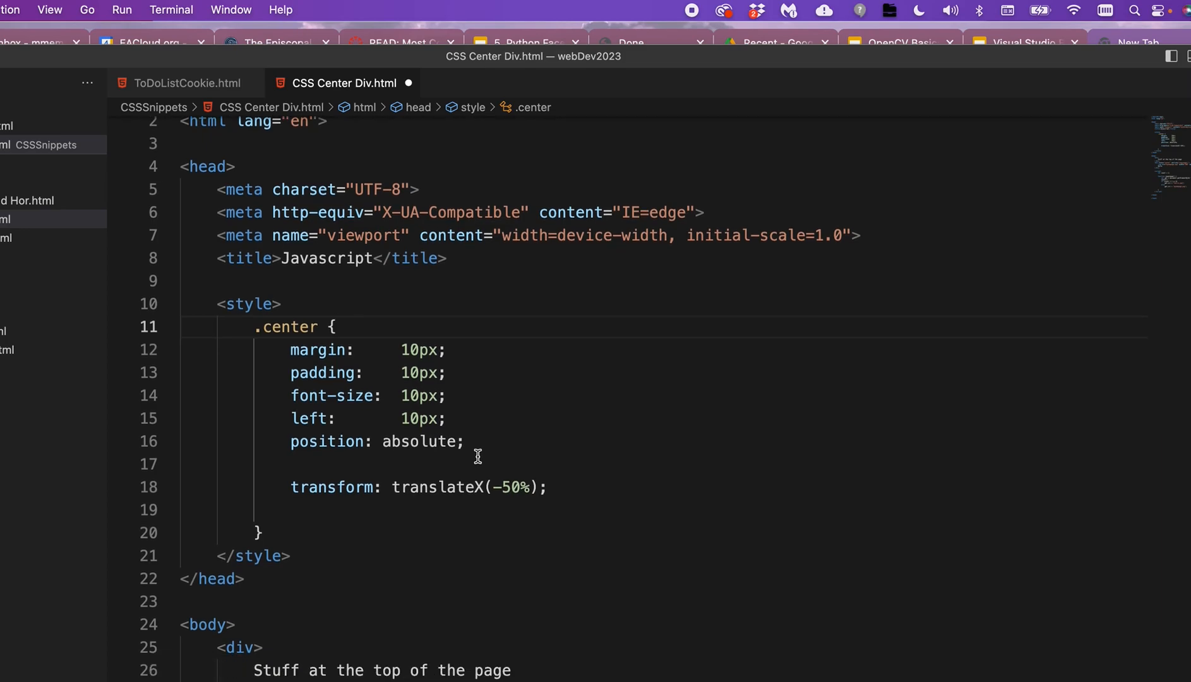
left_click(187, 83)
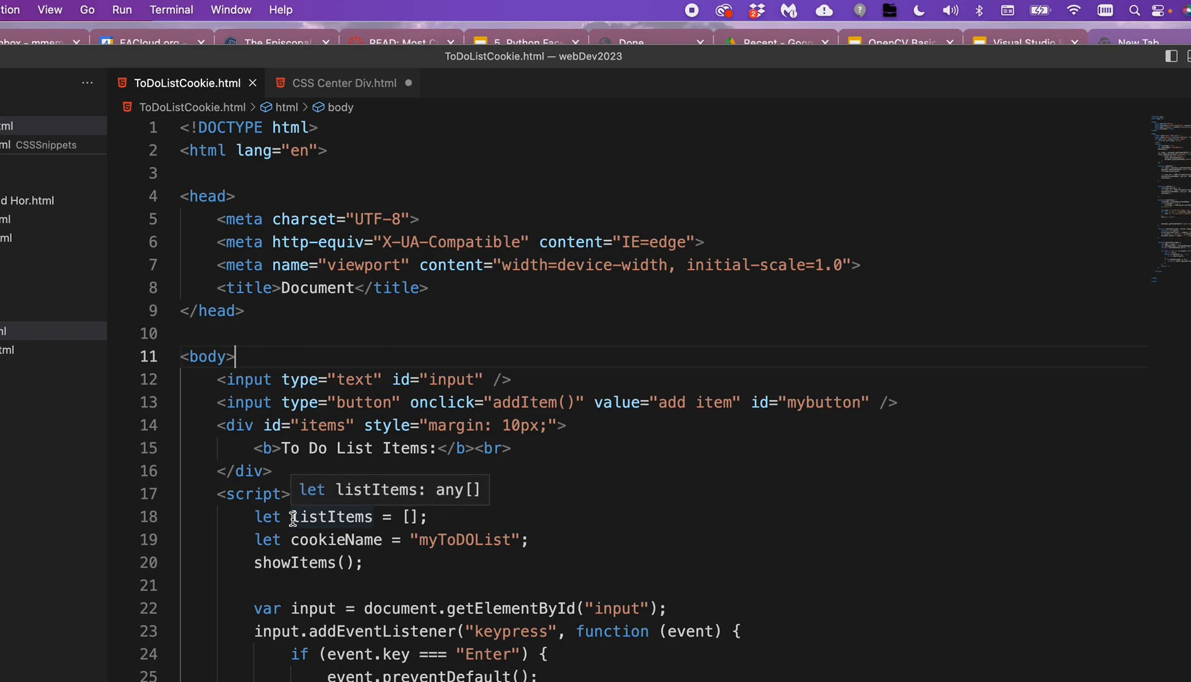
Select listItems on line 18 and all its occurrences through addItem, remove and showItems
double_click(331, 517)
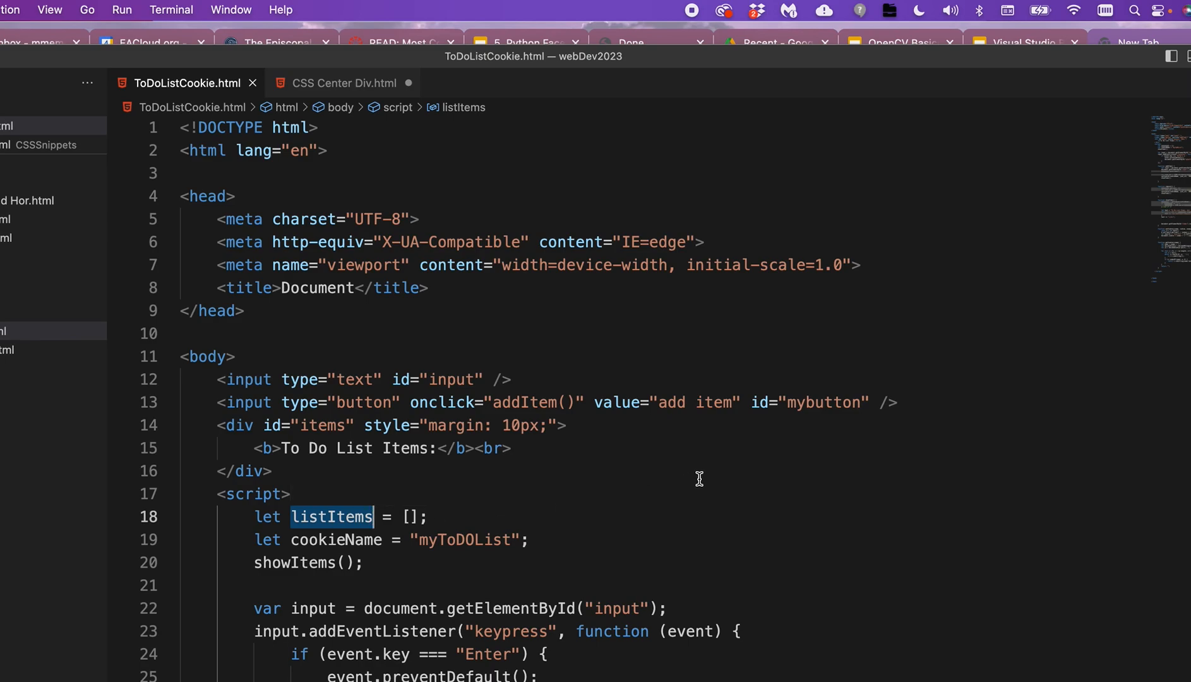
mouse_move(726, 595)
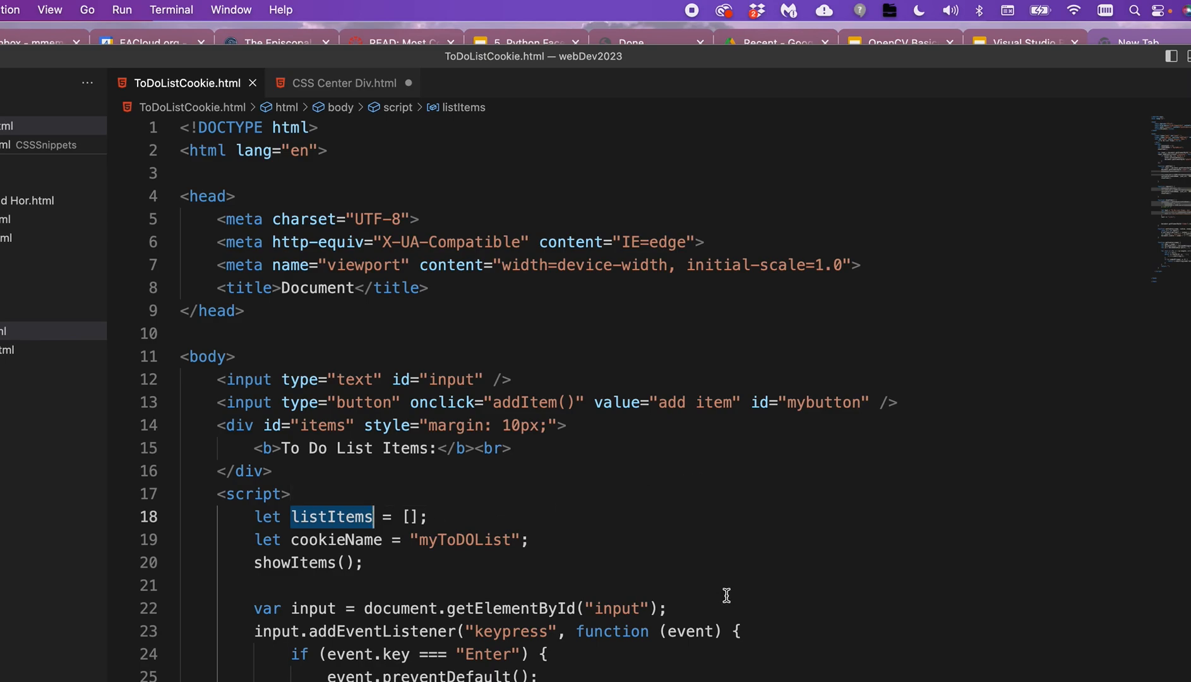
scroll("down", 3)
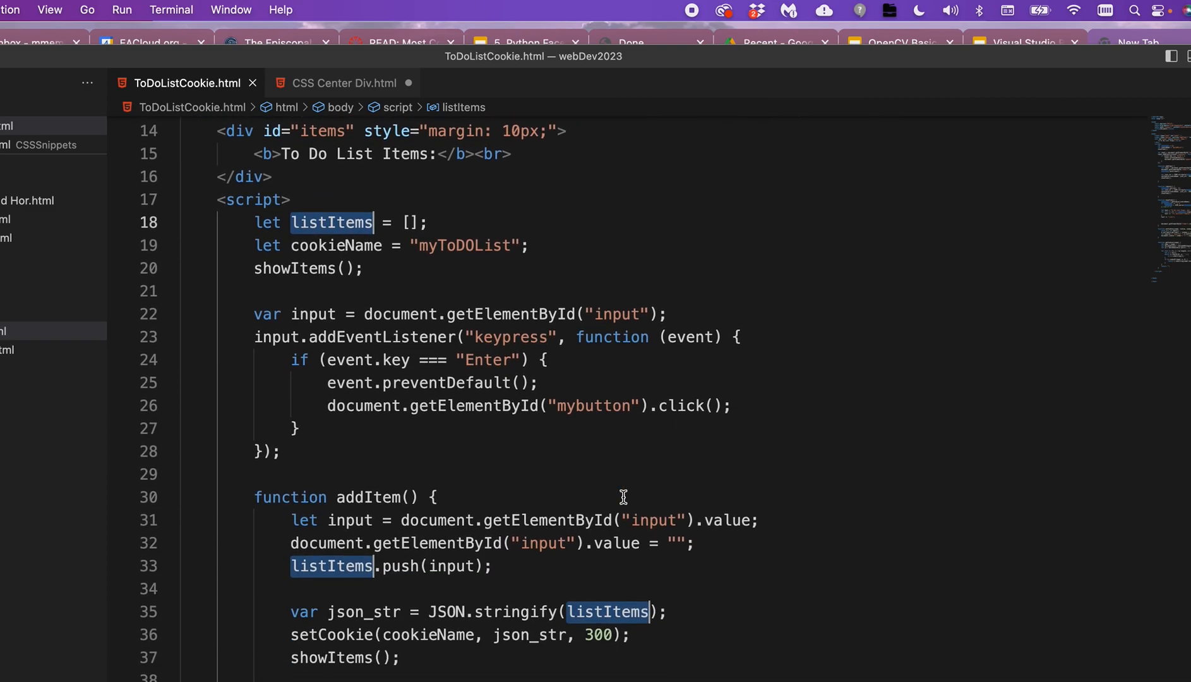
scroll("down", 3)
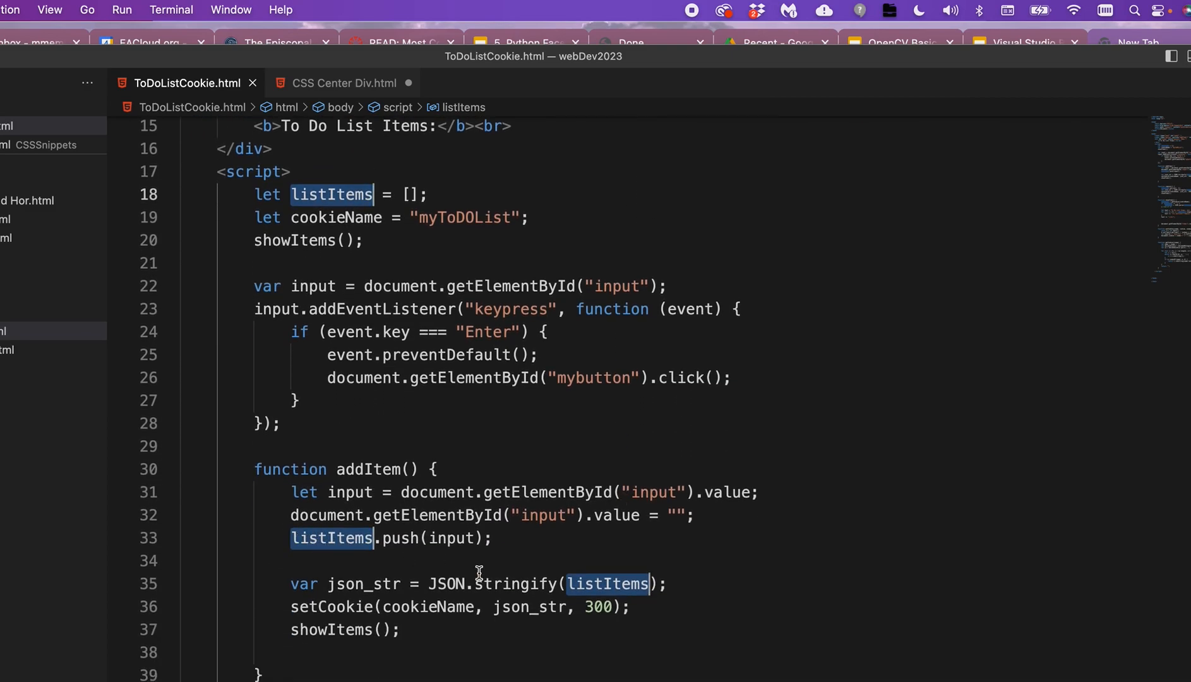
mouse_move(498, 435)
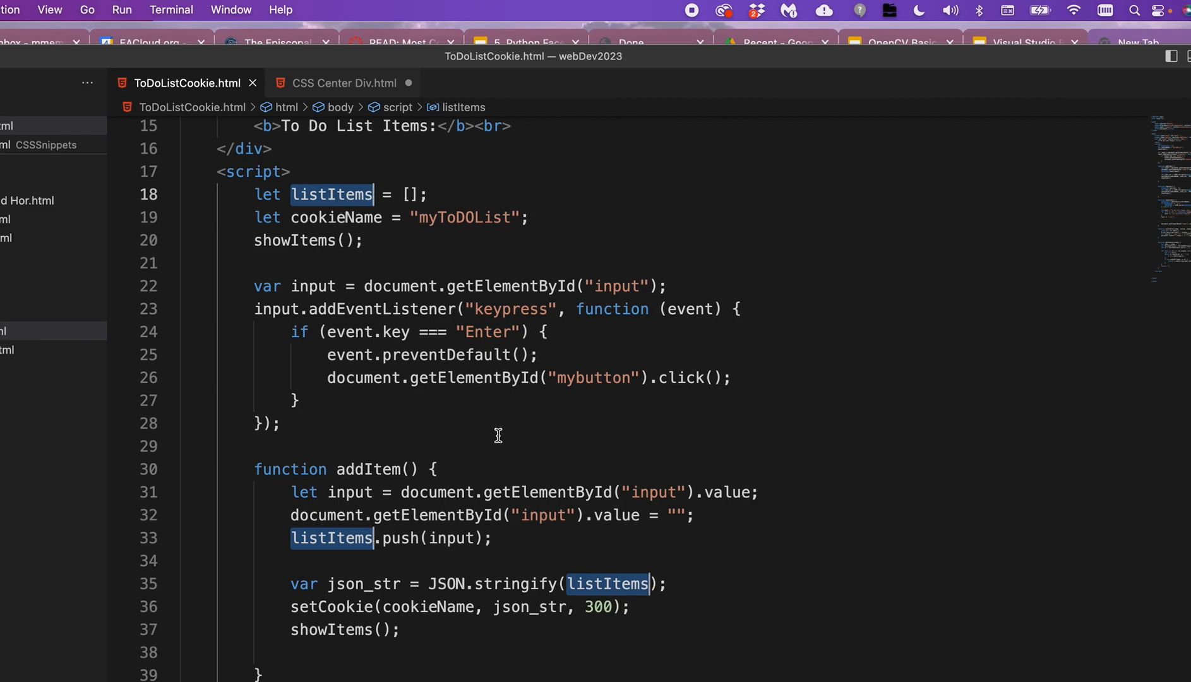
scroll("down", 3)
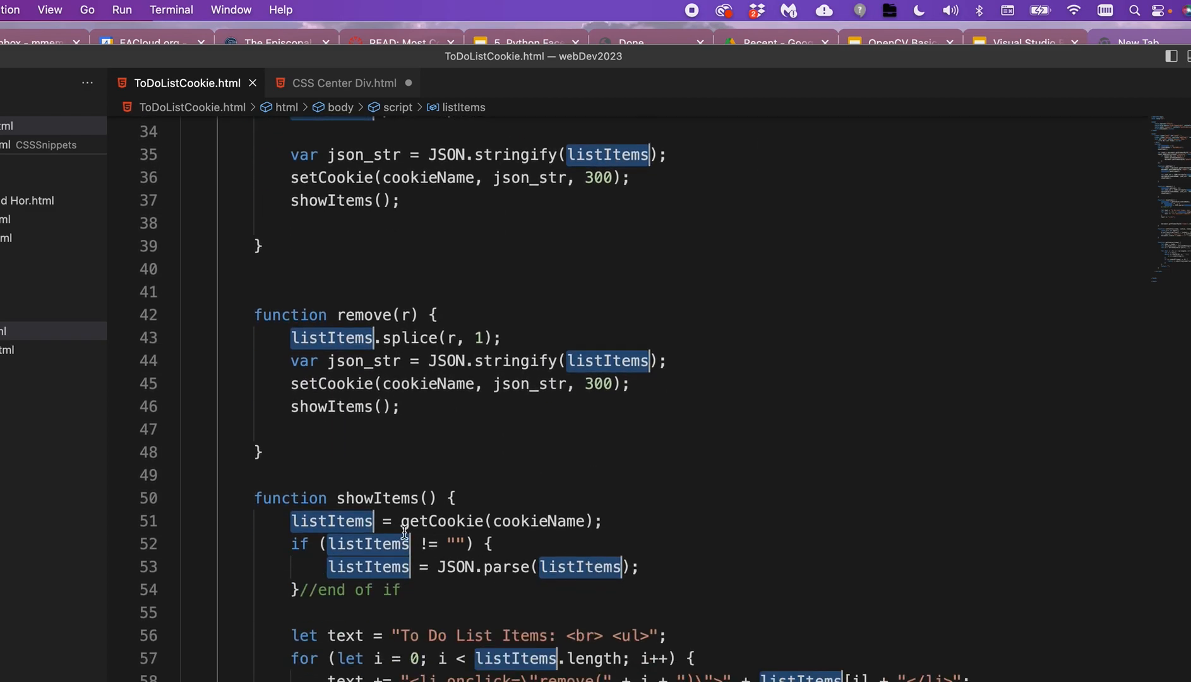
scroll("down", 3)
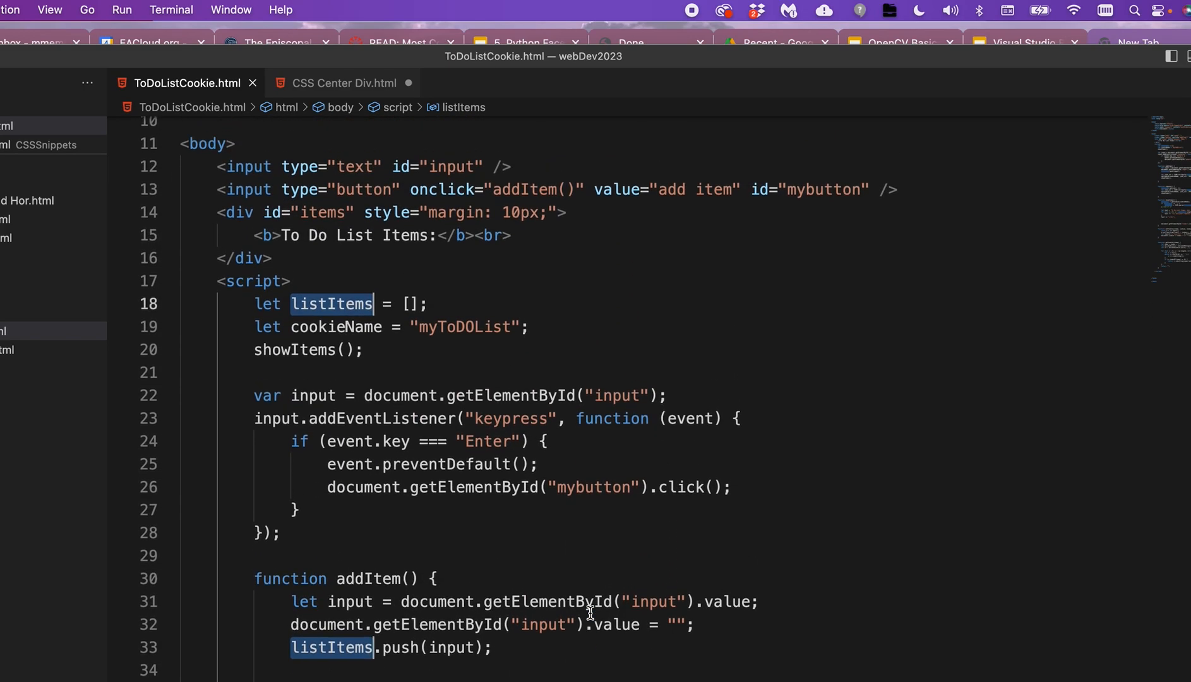
mouse_move(498, 448)
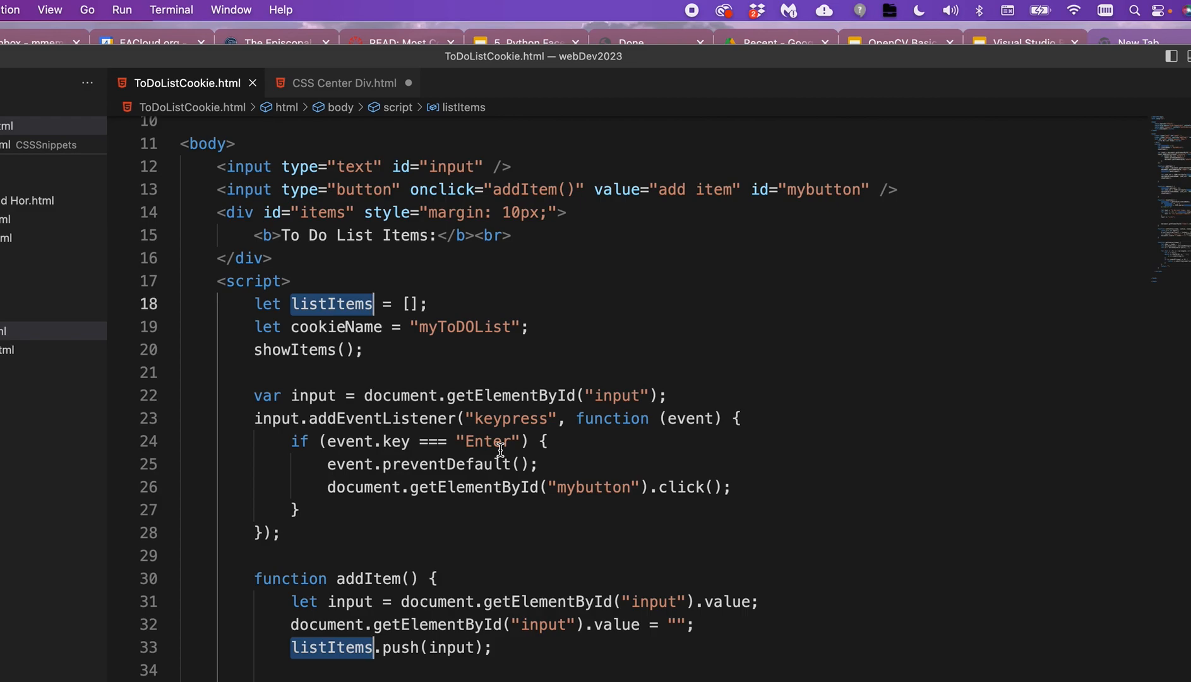
Type List over every selected listItems occurrence and scroll to verify
type("Lis")
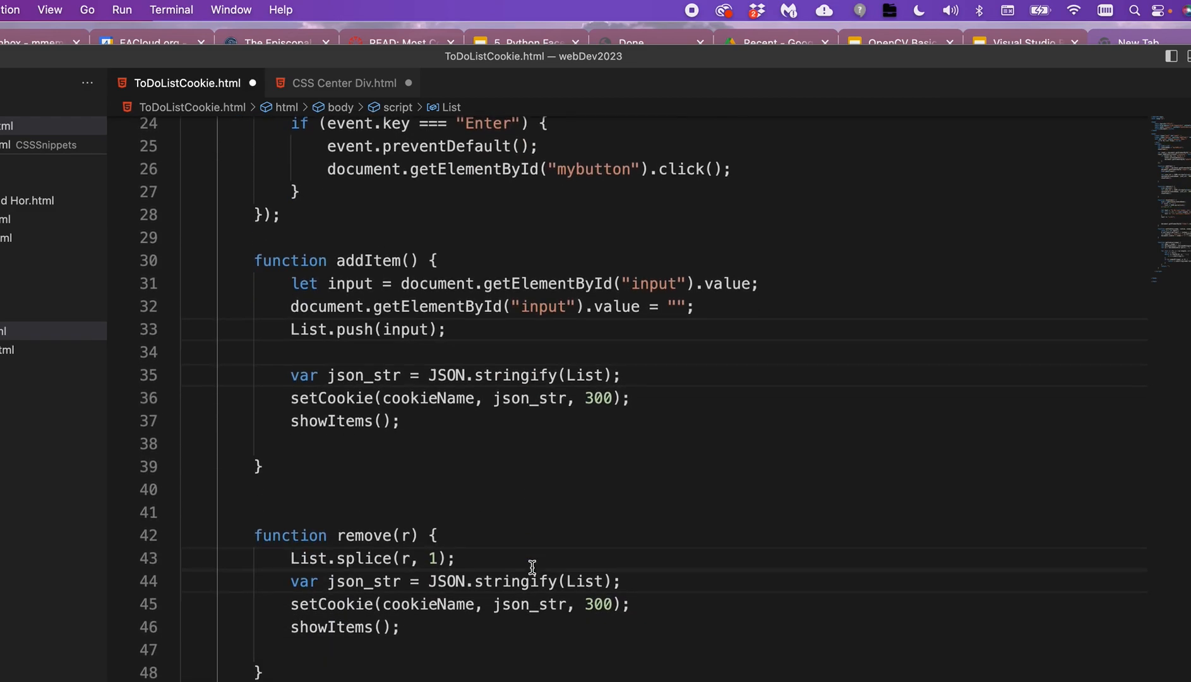
scroll("down", 3)
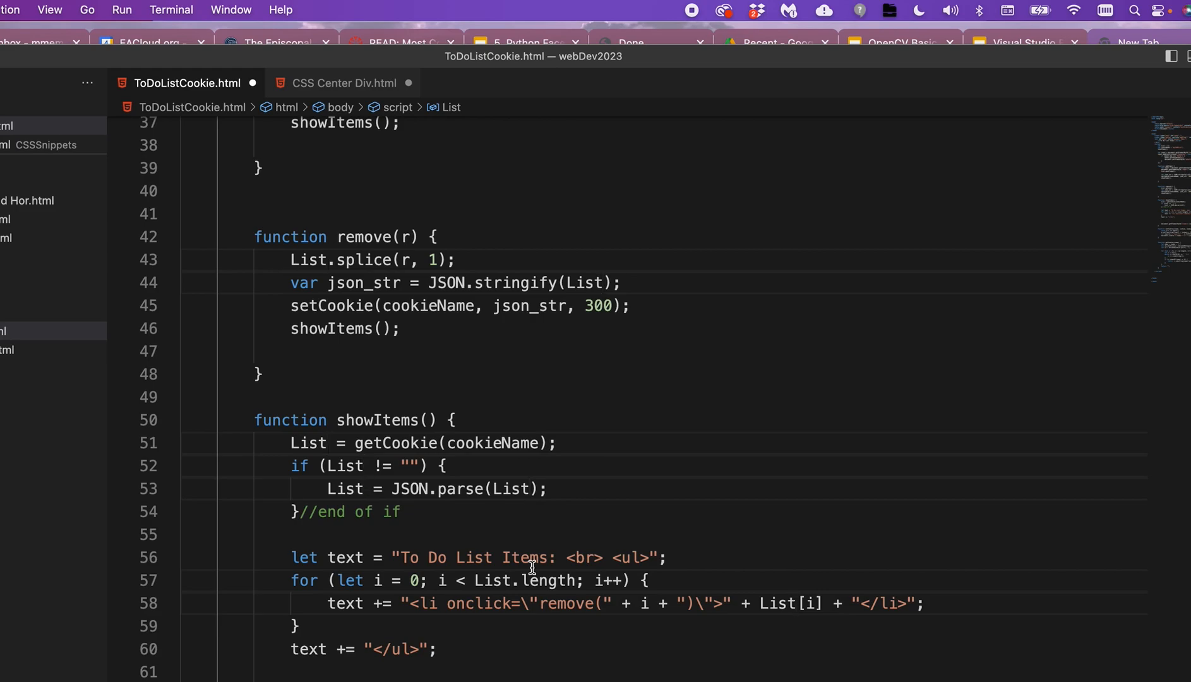
mouse_move(709, 7)
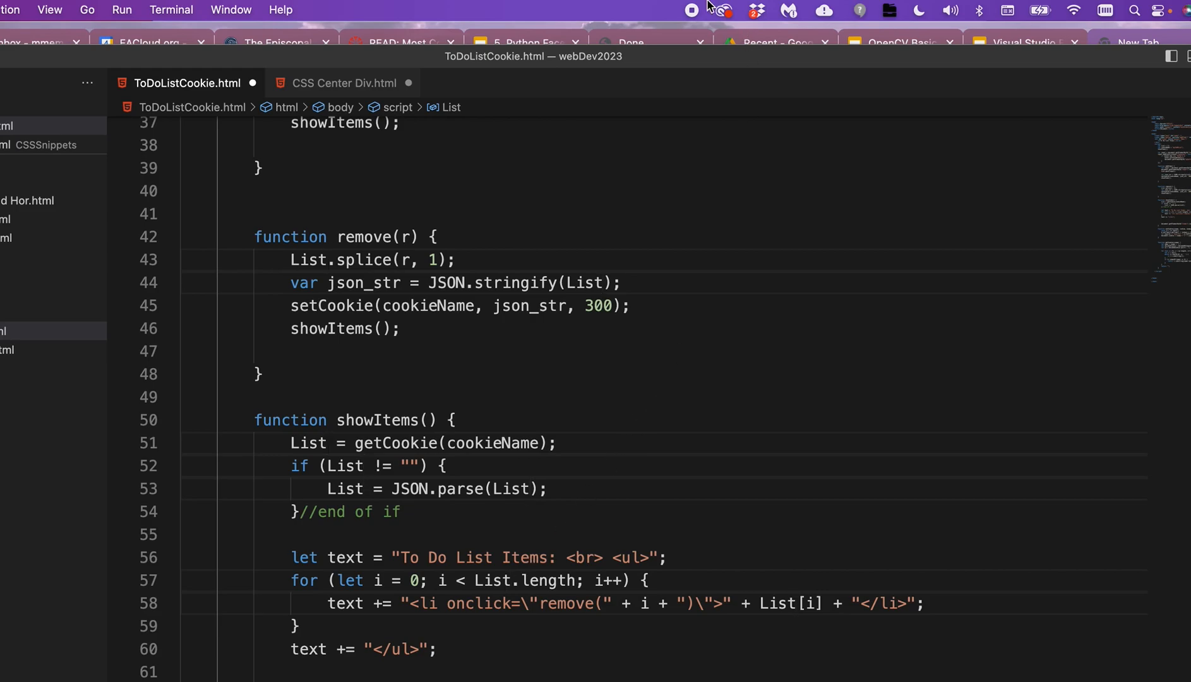